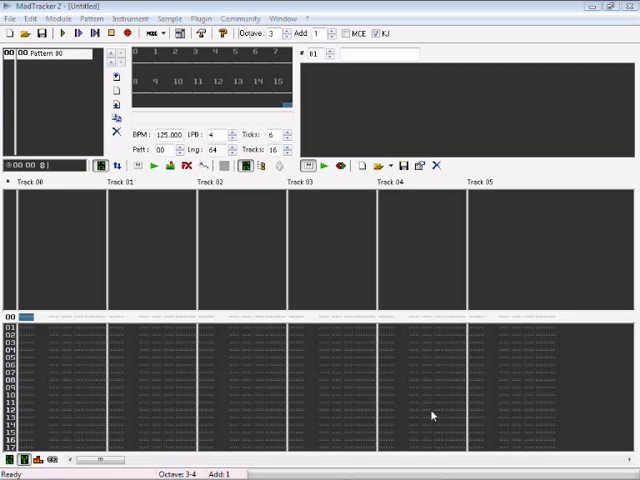
mouse_move(426, 412)
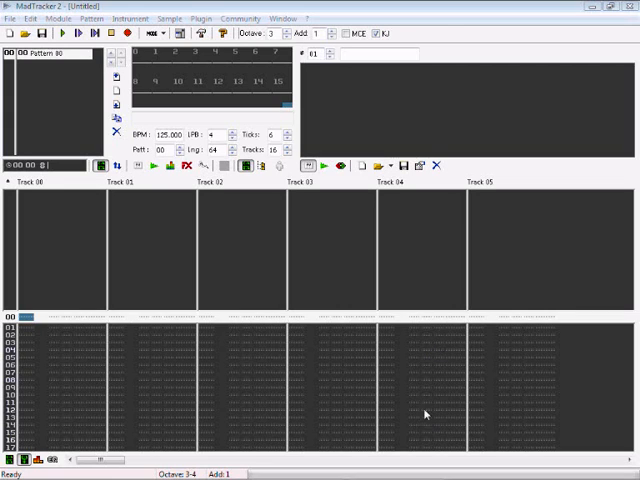
mouse_move(600, 128)
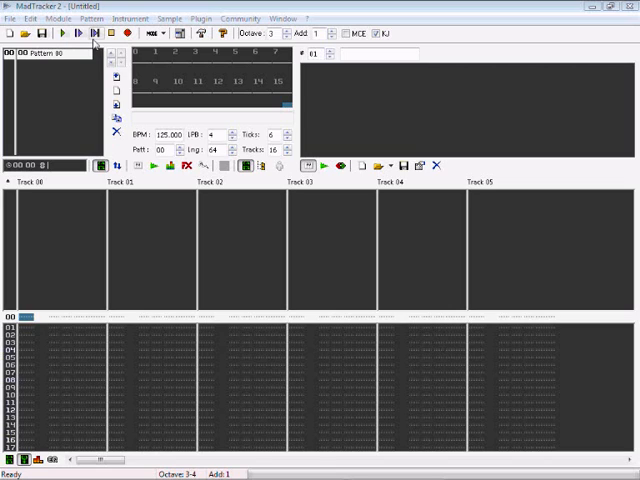
Show the instrument properties panel with volume, pan and note settings.
left_click(128, 32)
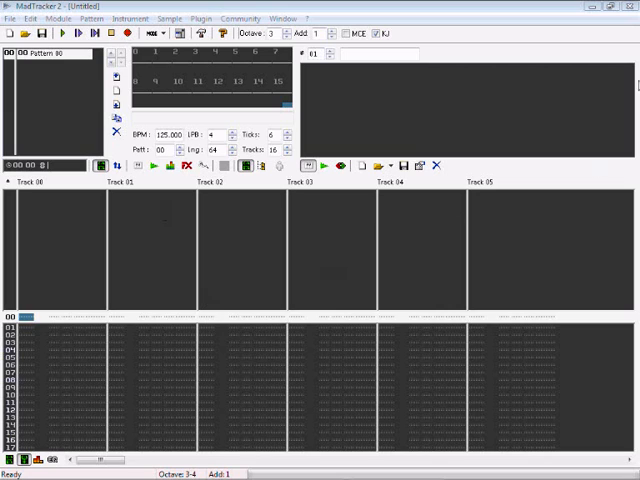
mouse_move(416, 142)
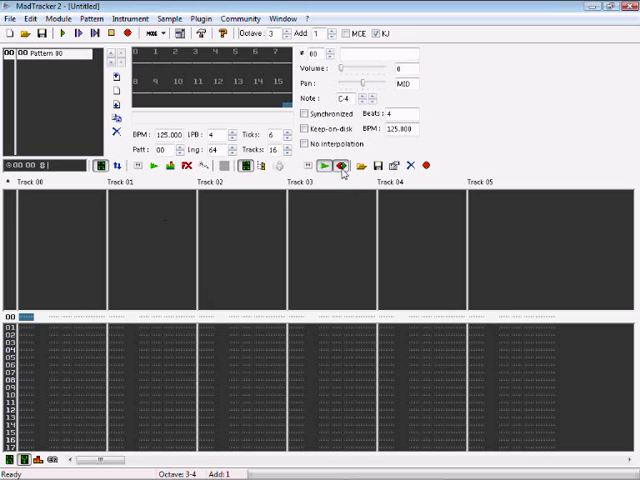
Switch the top panel to the plugin list with plugin, preset and track columns.
left_click(342, 164)
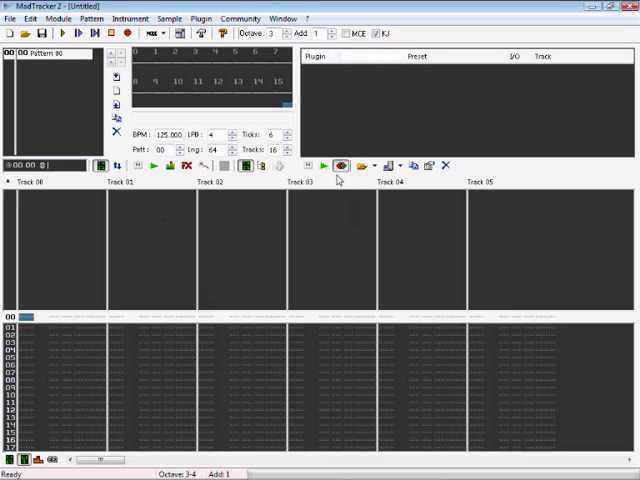
mouse_move(332, 158)
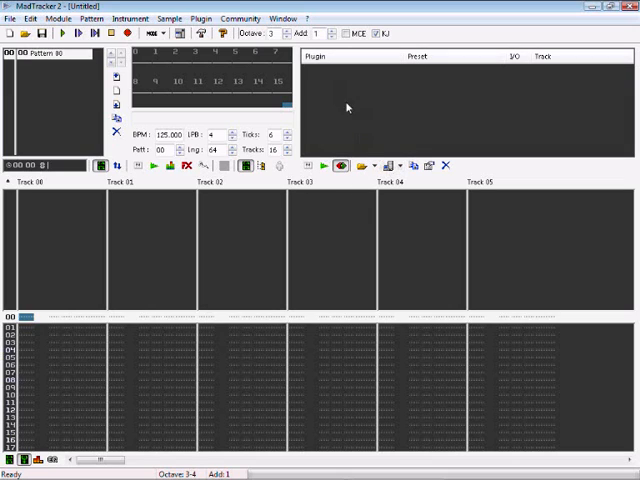
mouse_move(358, 186)
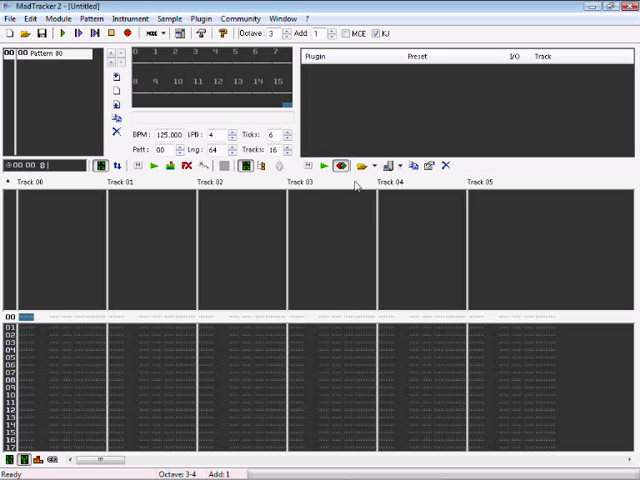
mouse_move(328, 148)
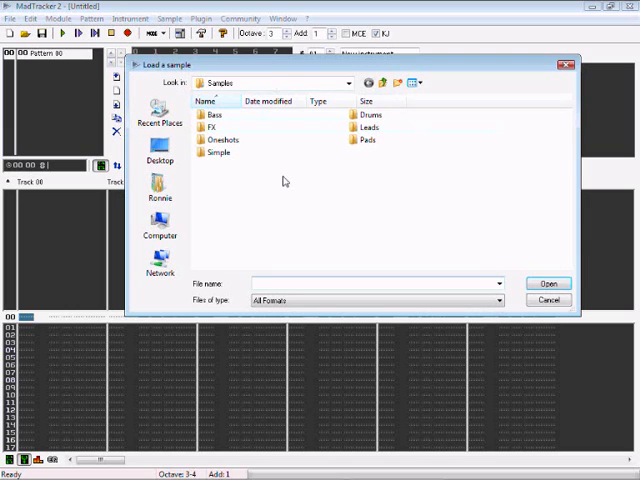
Browse the Bass samples folder, auditioning bass and subbass files.
double_click(212, 114)
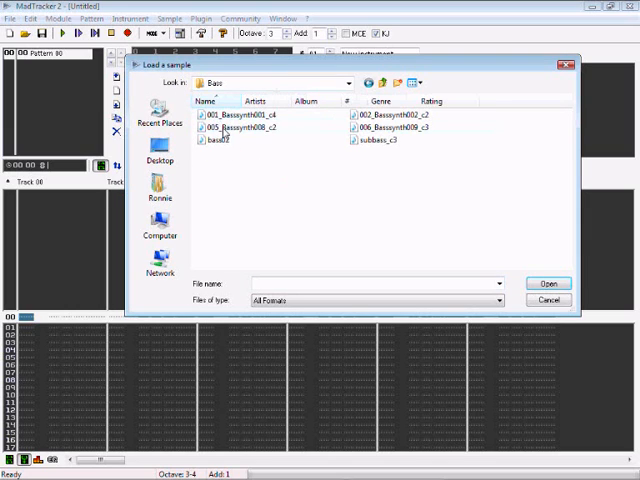
left_click(250, 128)
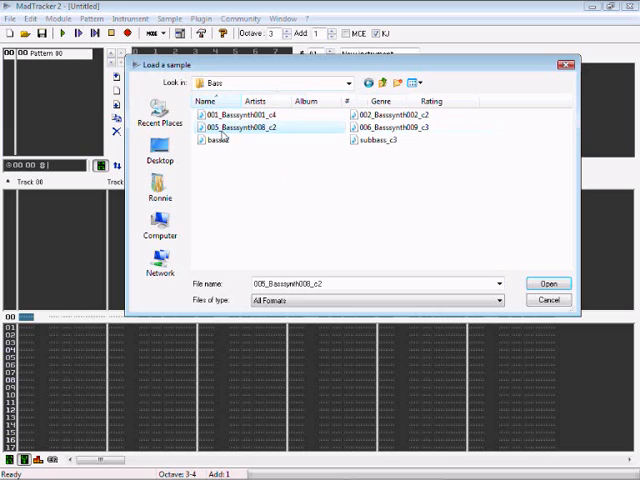
left_click(392, 128)
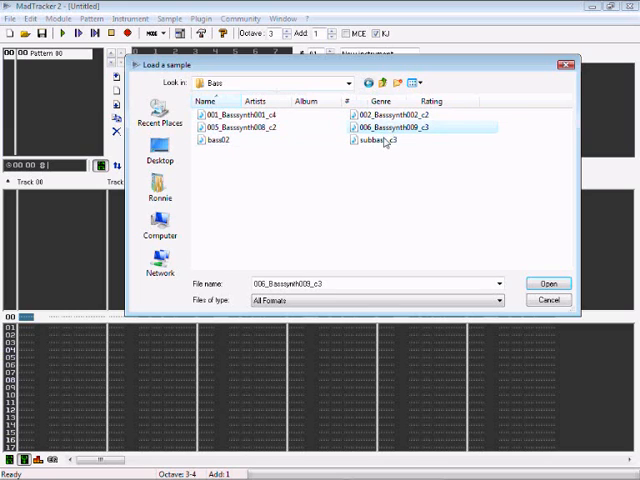
left_click(384, 152)
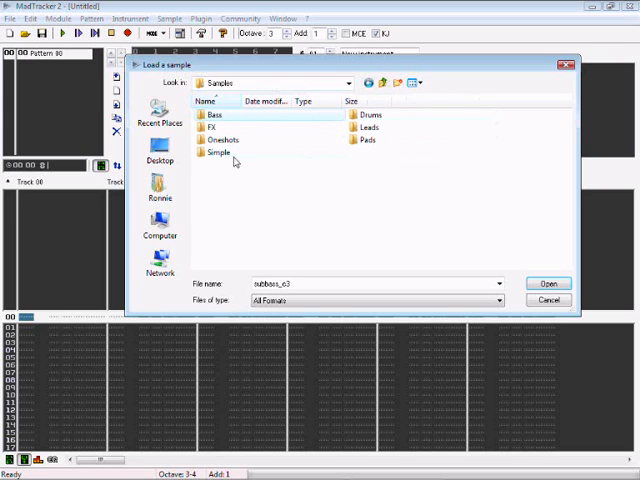
Load the kick03 sample from the Drums folder as instrument 01.
double_click(362, 114)
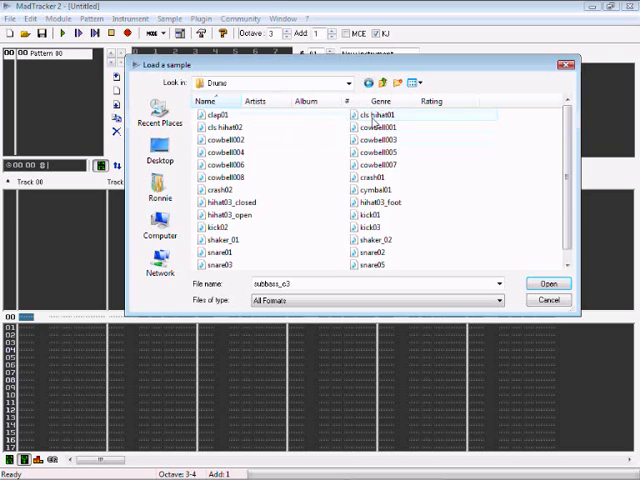
mouse_move(260, 224)
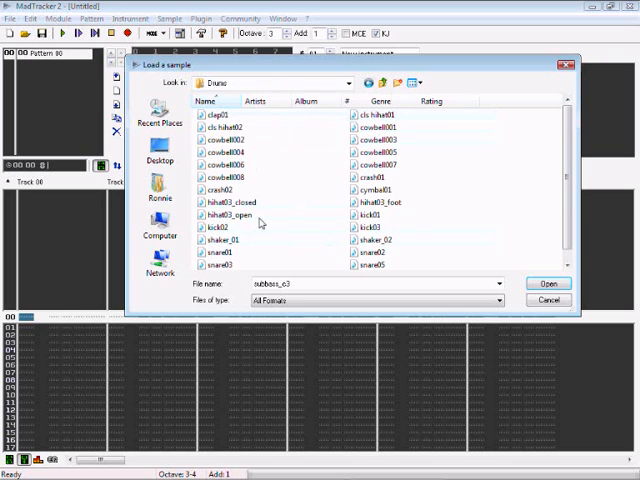
left_click(210, 224)
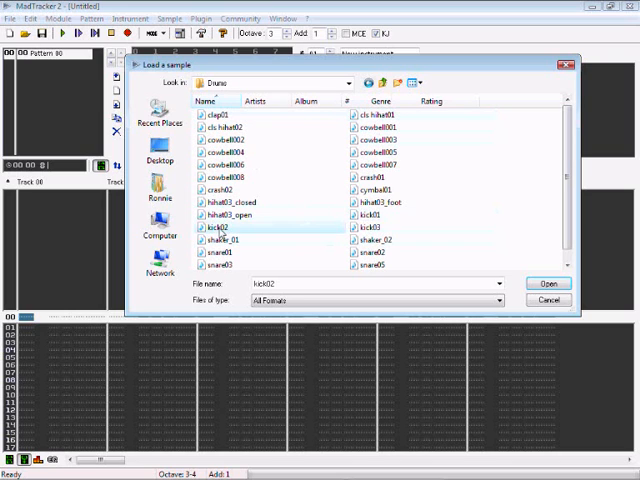
left_click(370, 228)
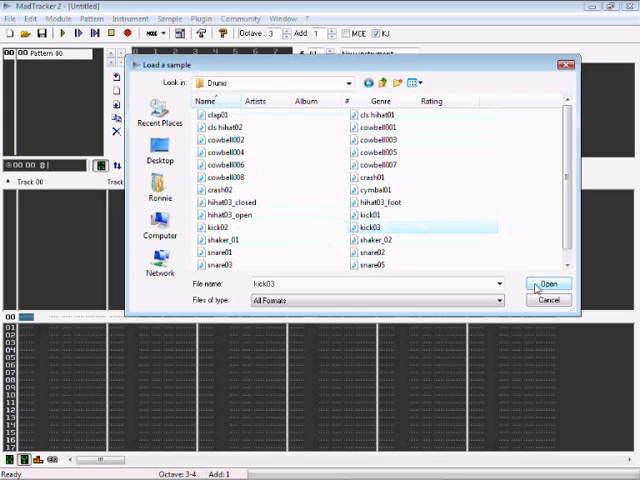
left_click(548, 284)
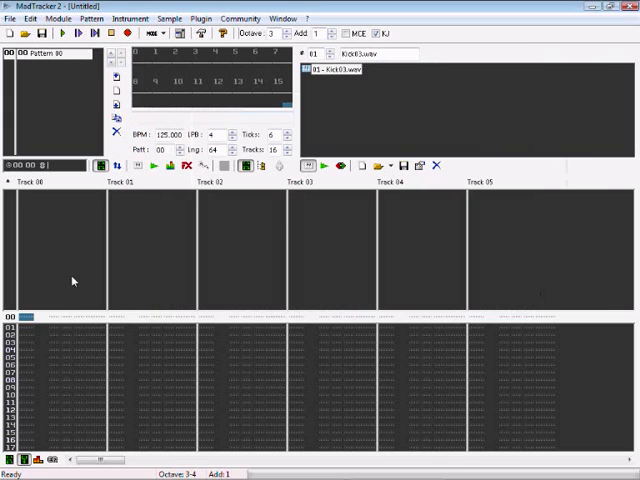
mouse_move(84, 292)
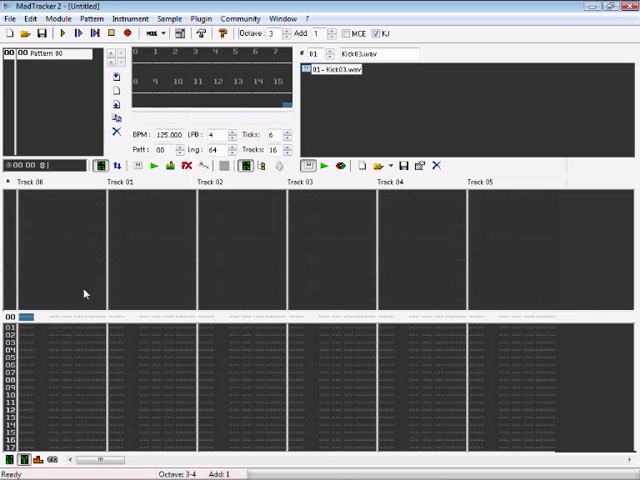
mouse_move(96, 360)
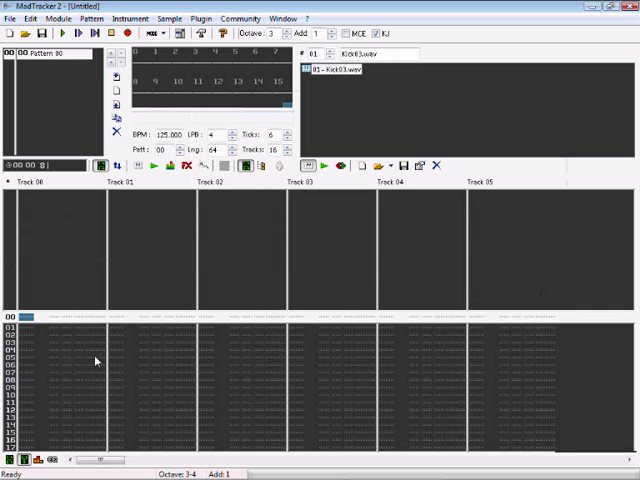
mouse_move(152, 340)
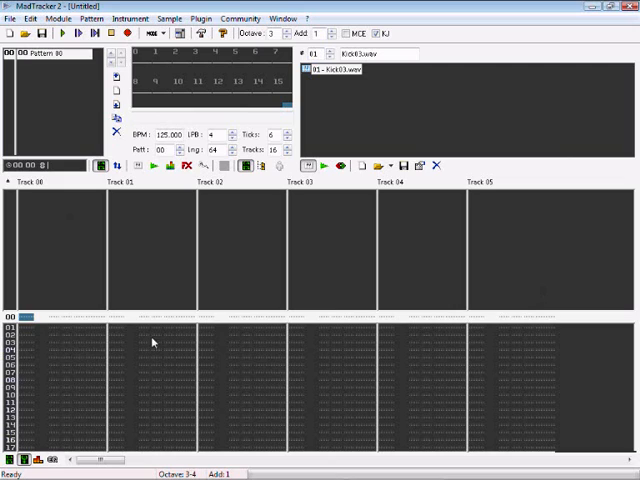
mouse_move(76, 206)
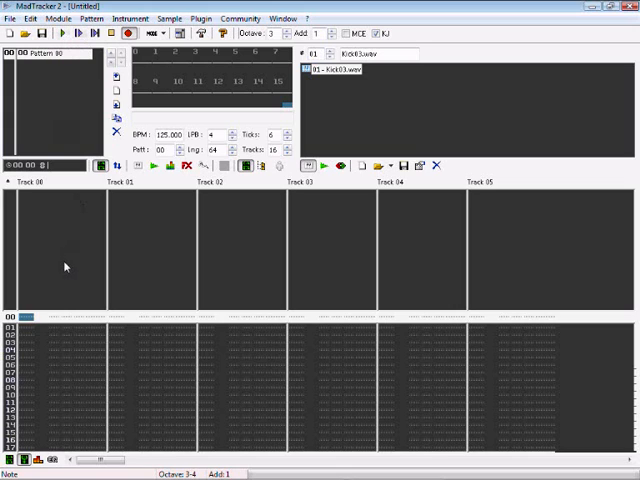
mouse_move(248, 190)
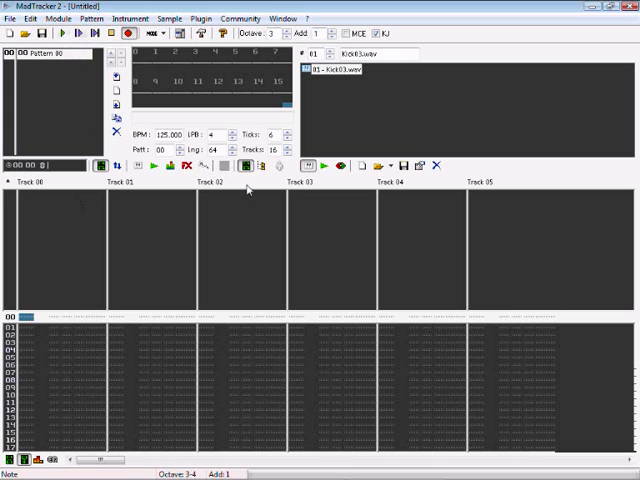
mouse_move(232, 264)
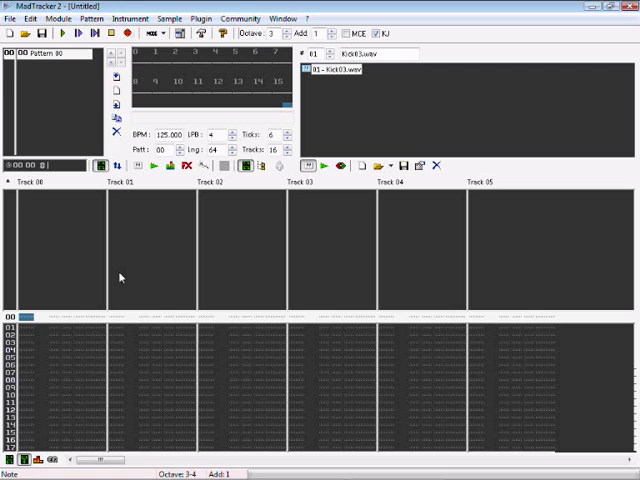
mouse_move(100, 292)
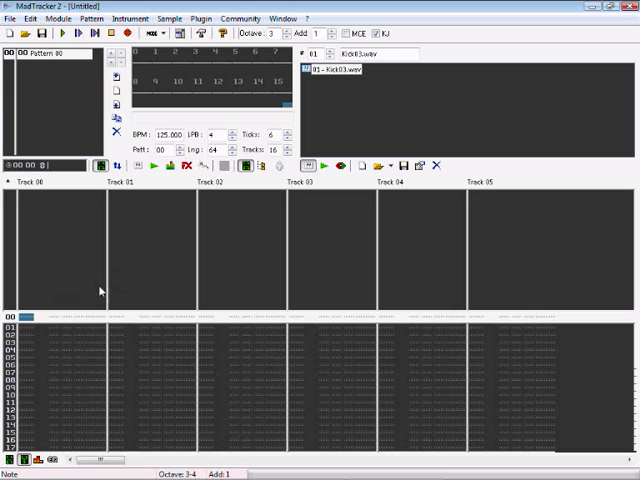
mouse_move(124, 244)
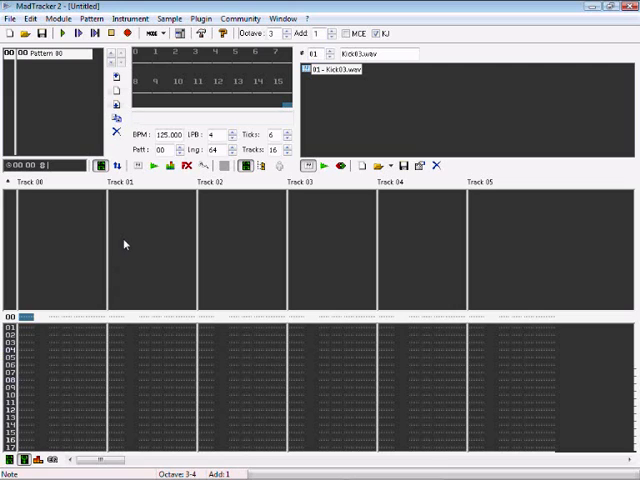
mouse_move(138, 250)
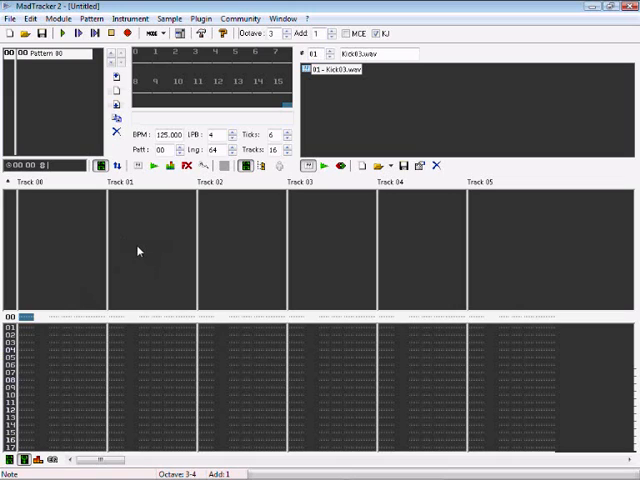
mouse_move(126, 184)
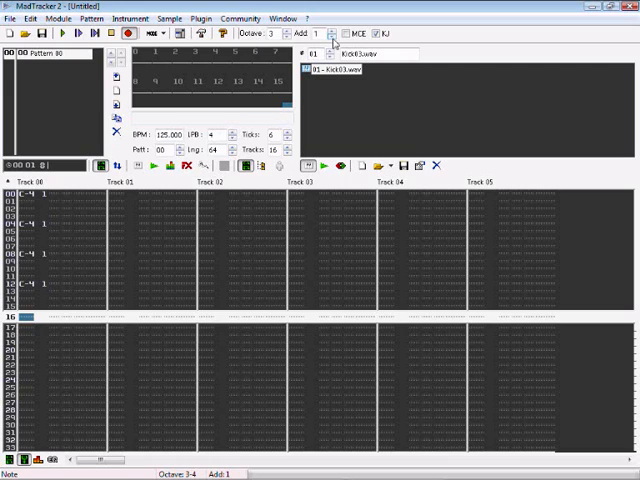
mouse_move(170, 176)
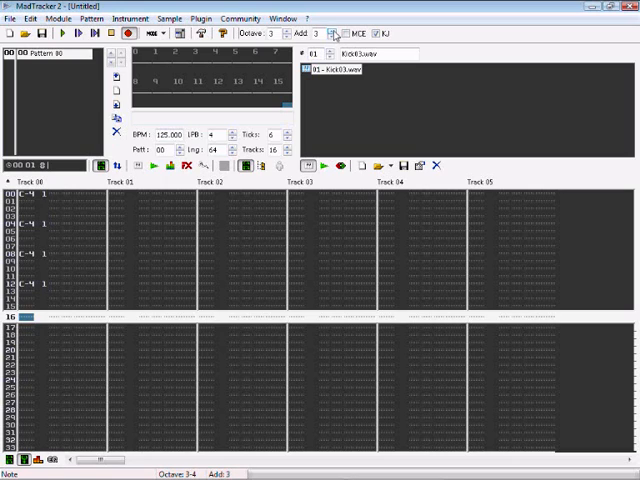
Add a second, empty instrument slot after Kick03.
left_click(328, 32)
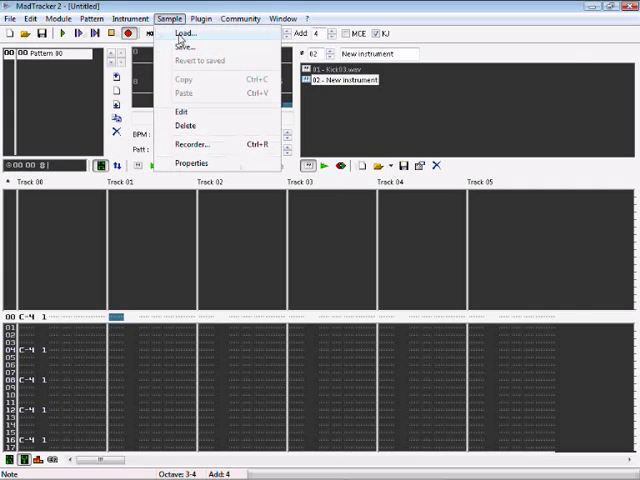
Load the hihat03_closed sample as instrument 02.
left_click(184, 32)
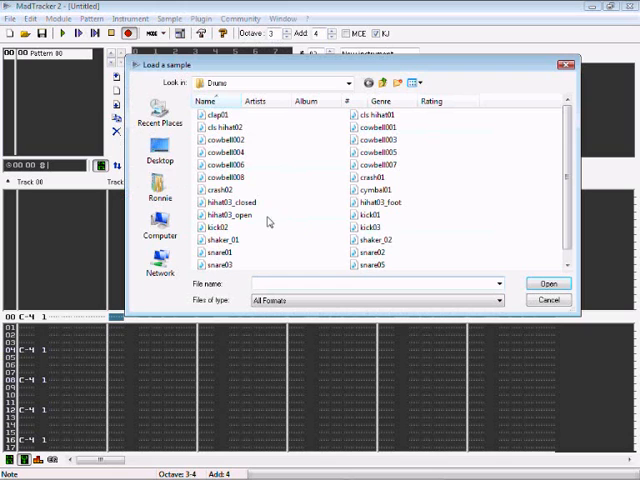
left_click(236, 200)
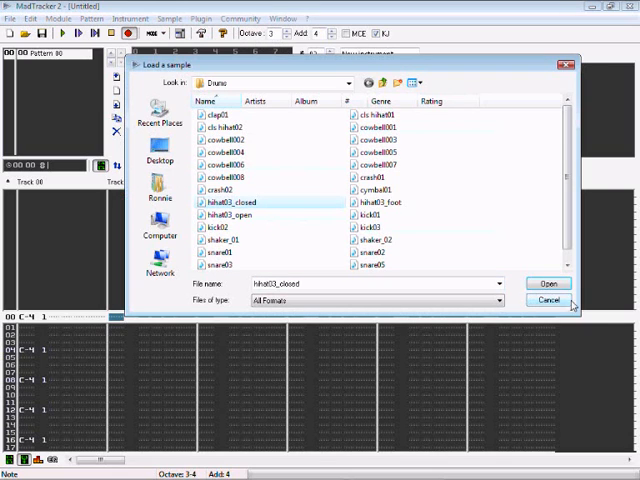
left_click(548, 282)
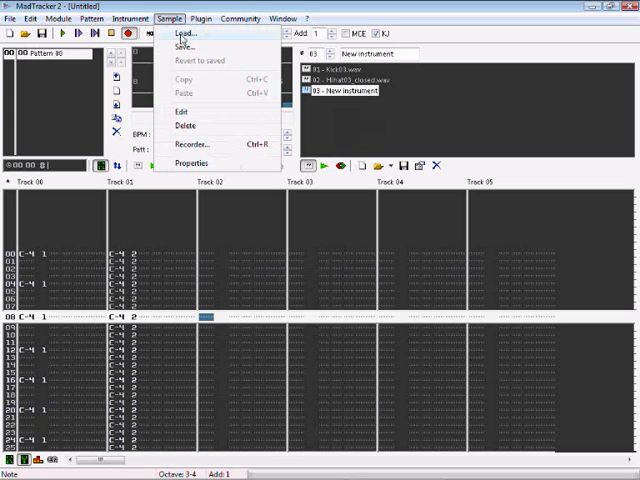
Load the hihat03_open sample as instrument 03.
left_click(184, 32)
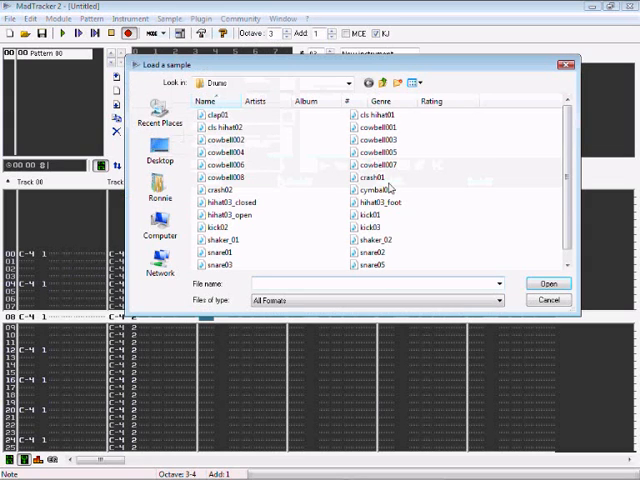
mouse_move(276, 194)
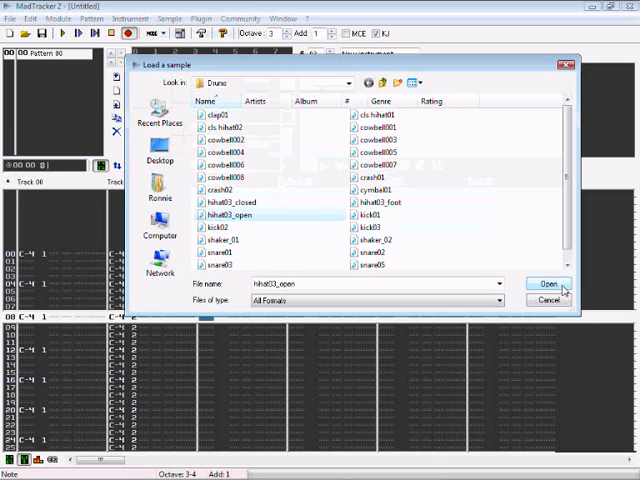
left_click(548, 284)
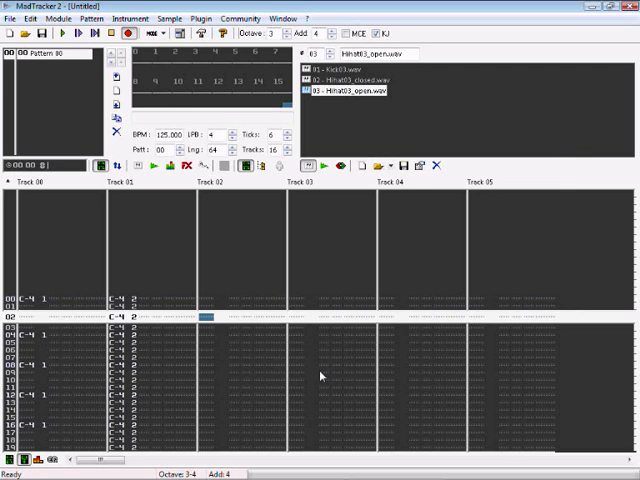
mouse_move(340, 304)
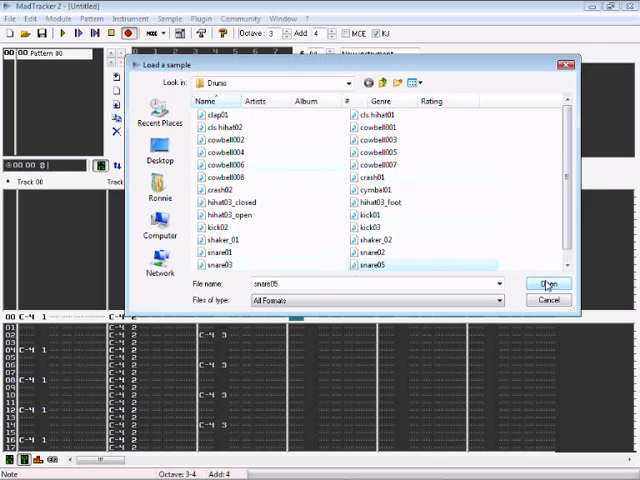
Load the snare05 sample as instrument 04.
left_click(550, 284)
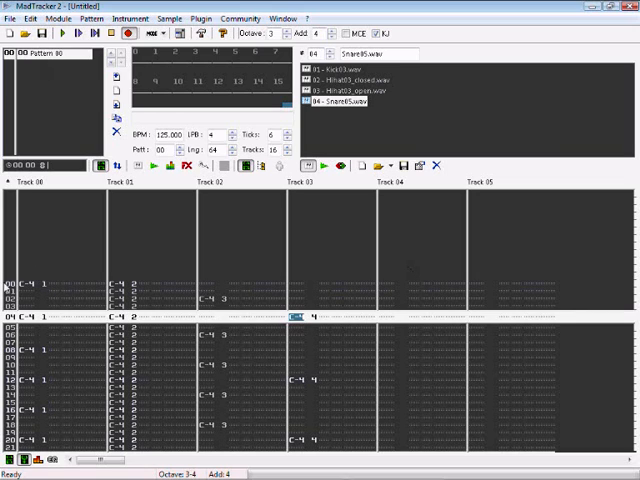
mouse_move(318, 282)
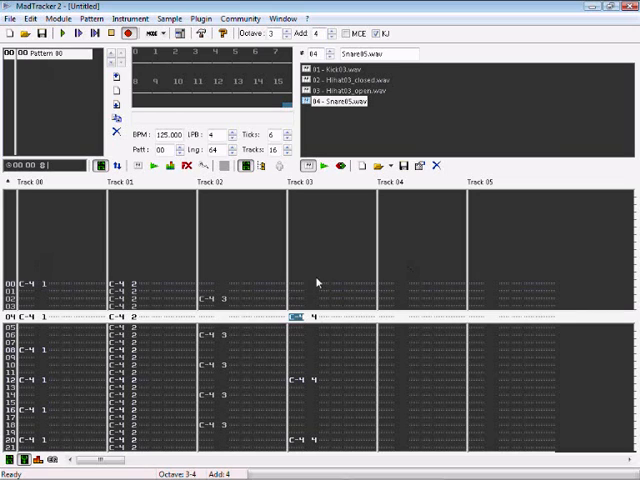